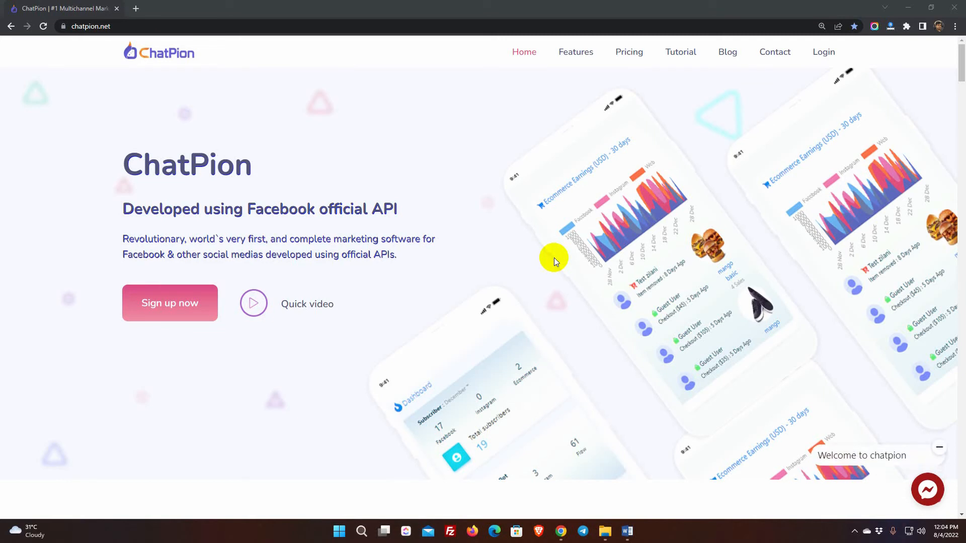
Step: Sign in to ChatPion and start the Galaxy Fashion bot conversation via Get started in Messenger
left_click(823, 53)
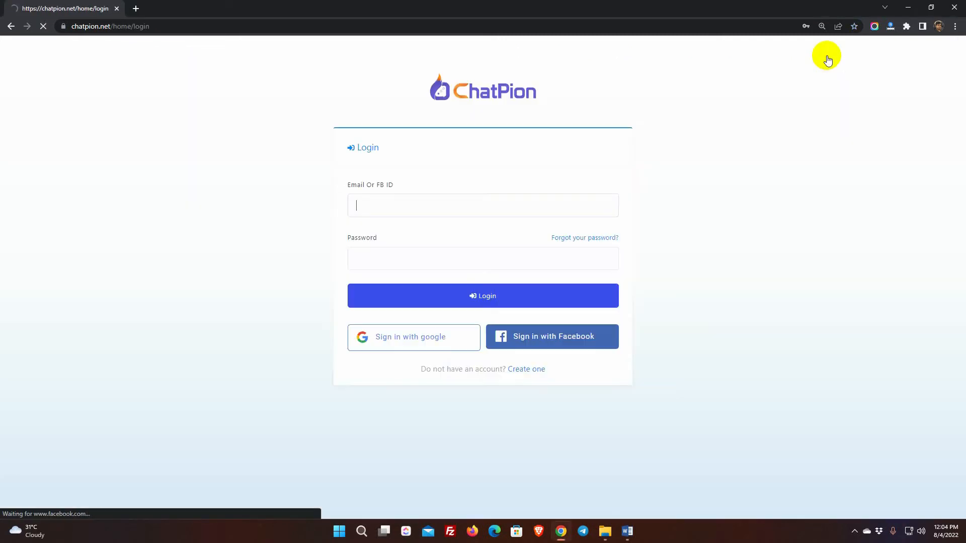
left_click(483, 296)
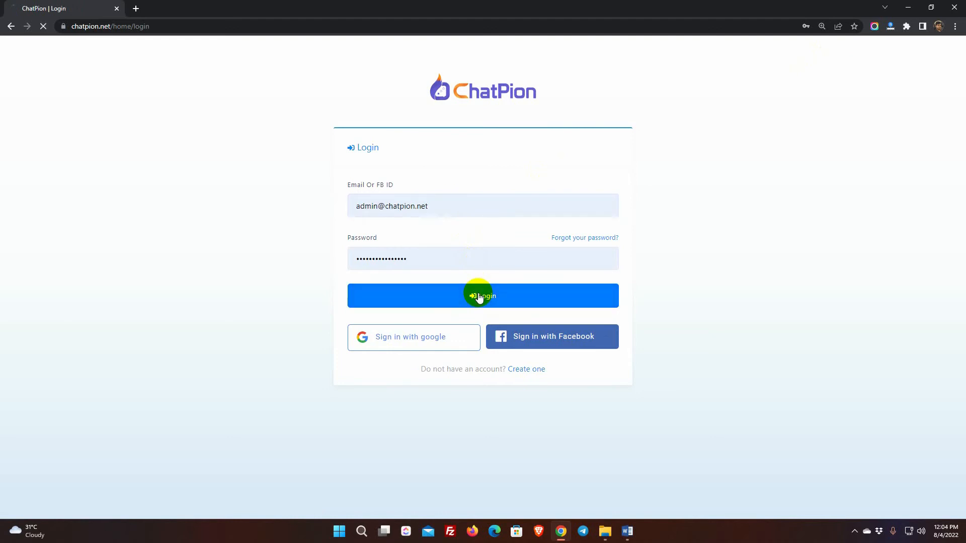
left_click(483, 295)
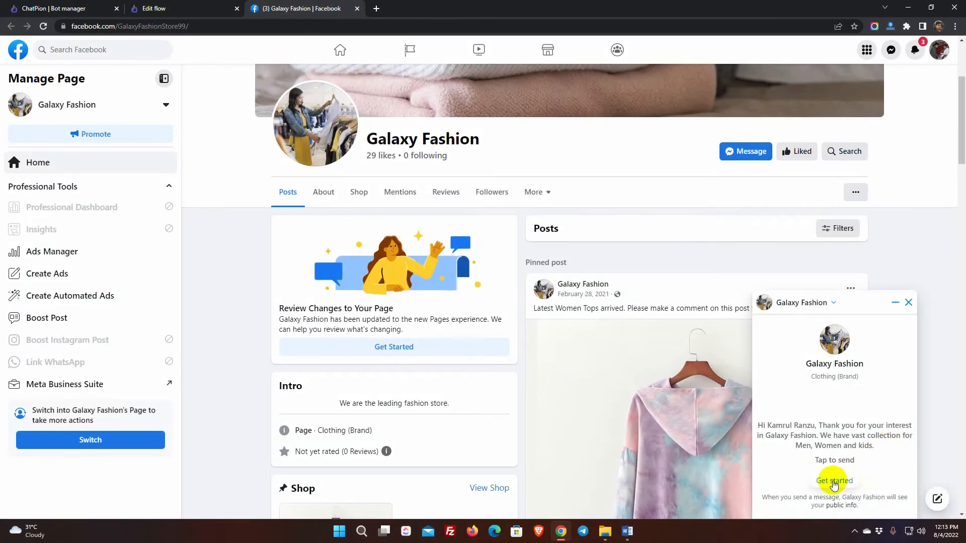
left_click(835, 480)
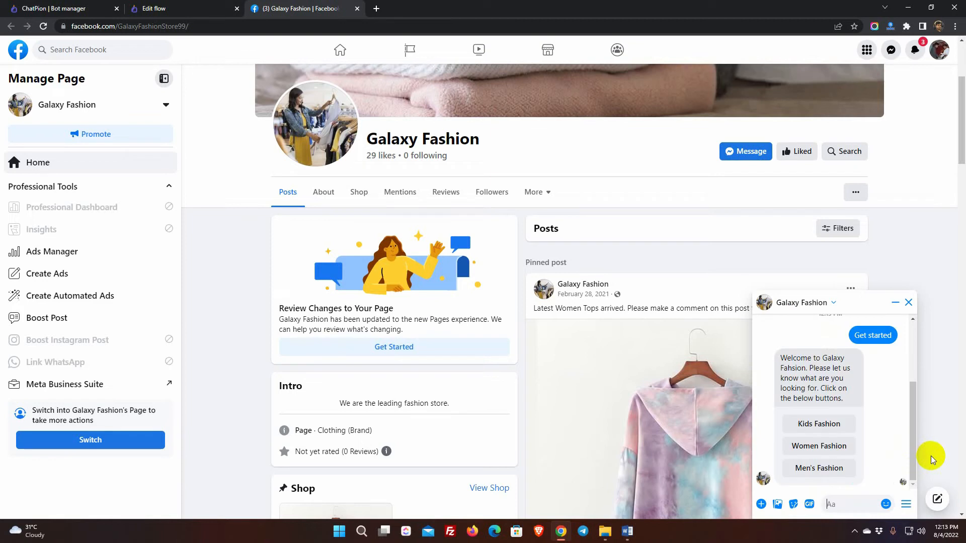
Step: Open the Bot manager listing the Galaxy Fashion page's bot flows
left_click(50, 8)
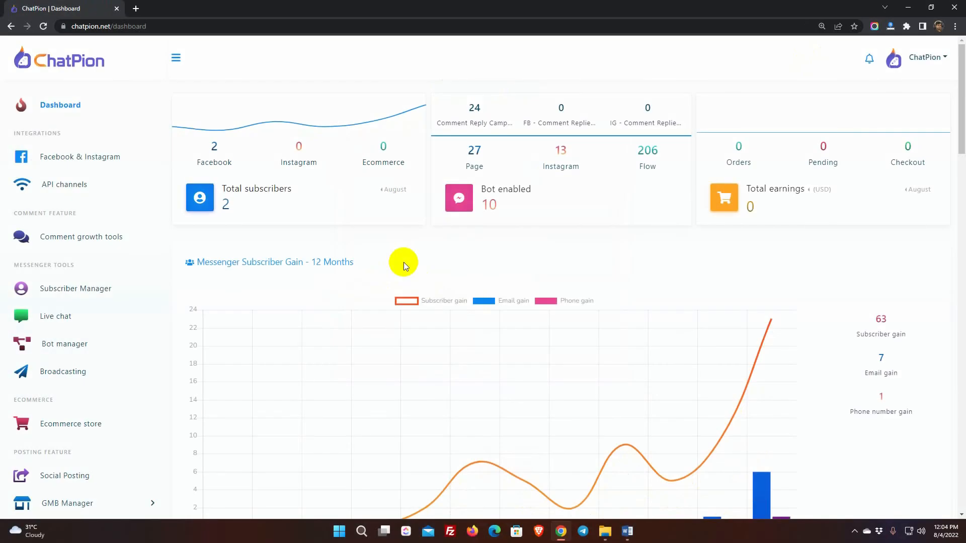
mouse_move(64, 344)
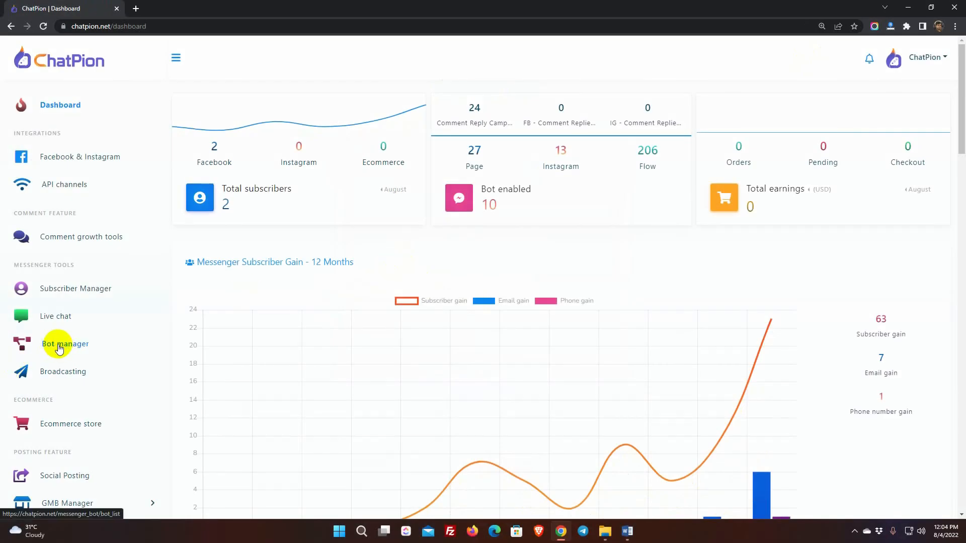
left_click(64, 344)
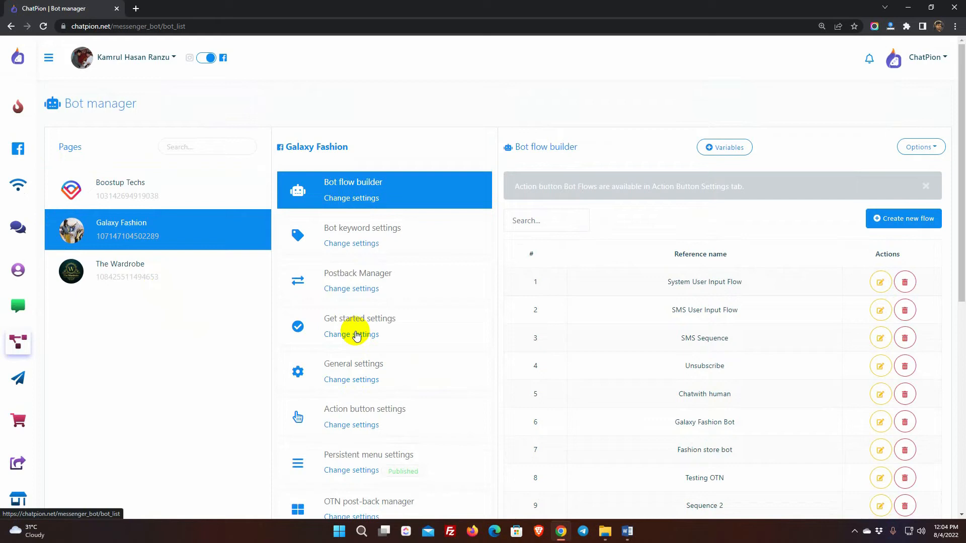
Step: Write the get-started welcome: 'Hi' + First name + Last name, 'for Men, Women and kids.'
left_click(352, 334)
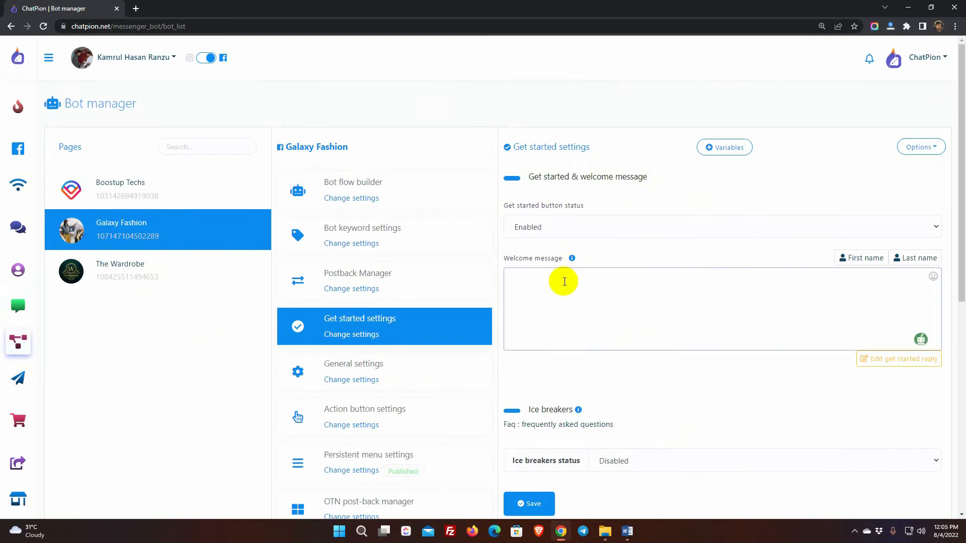
left_click(565, 282)
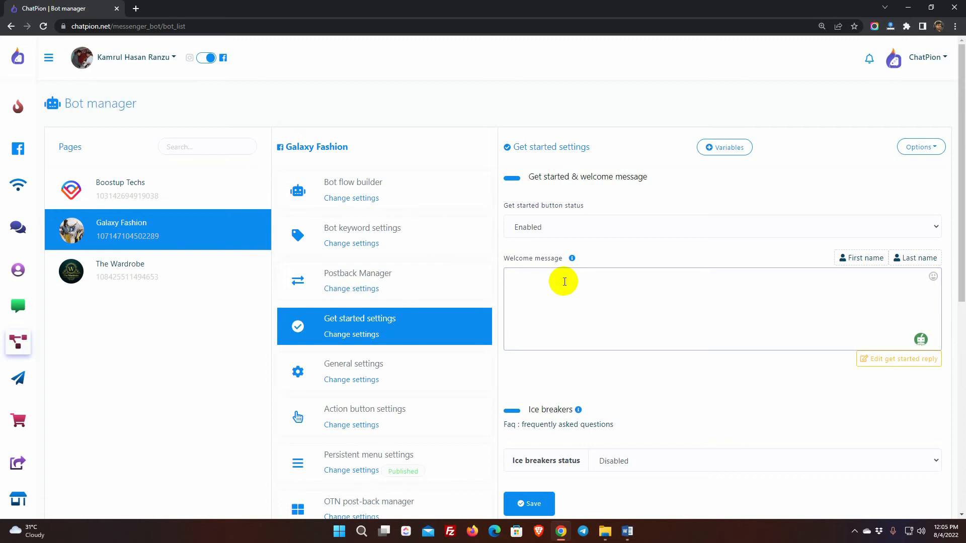
type("Hi")
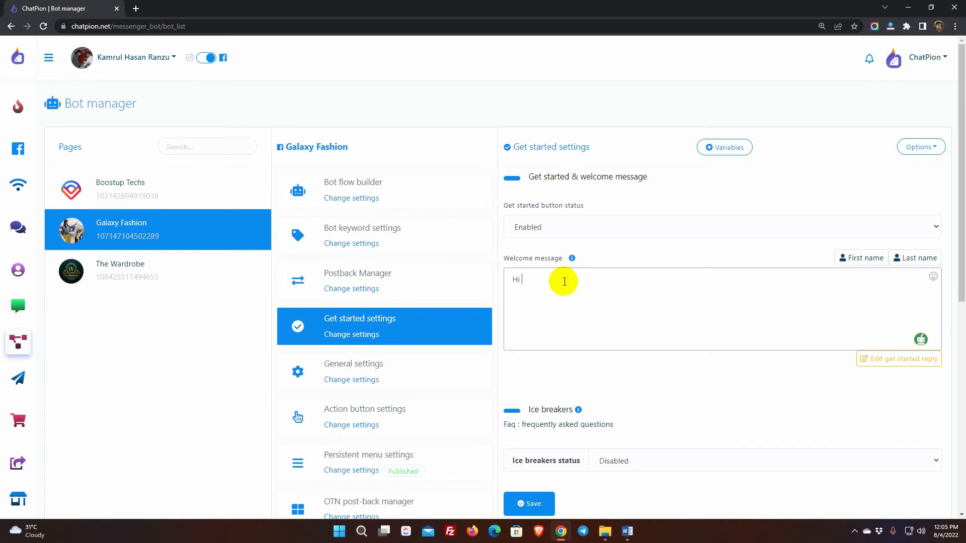
left_click(861, 257)
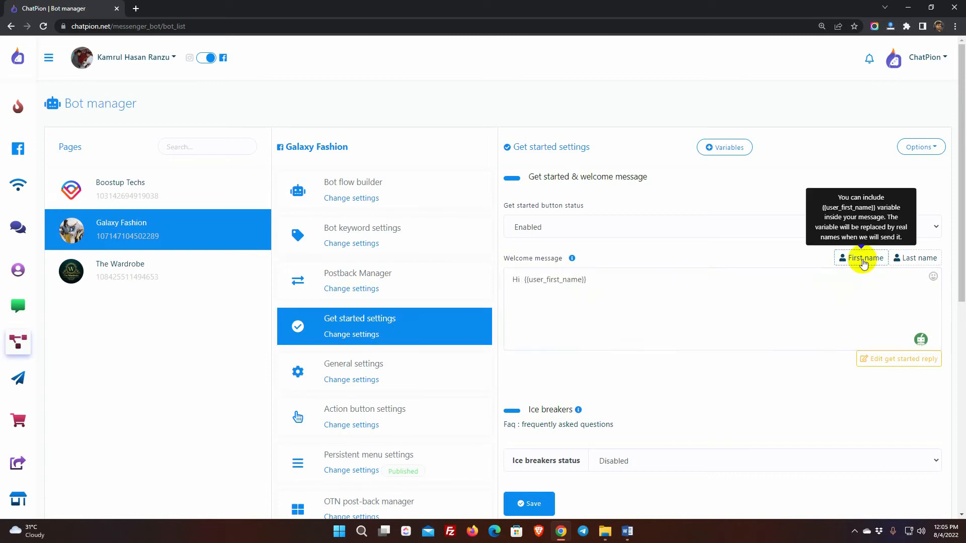
left_click(915, 257)
type("Thank you for your interest in Galaxy Fashion. We have vast collection")
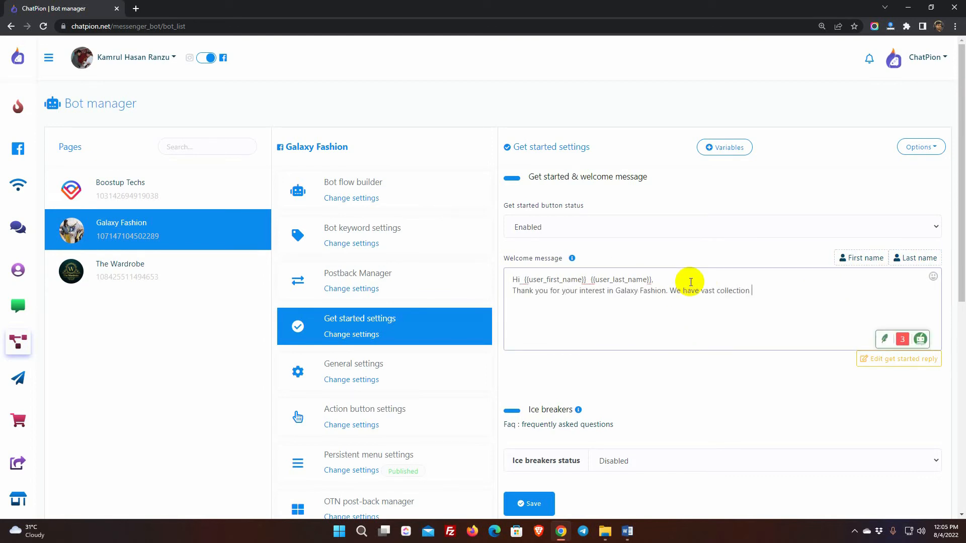
type("for Men, Women and kids.")
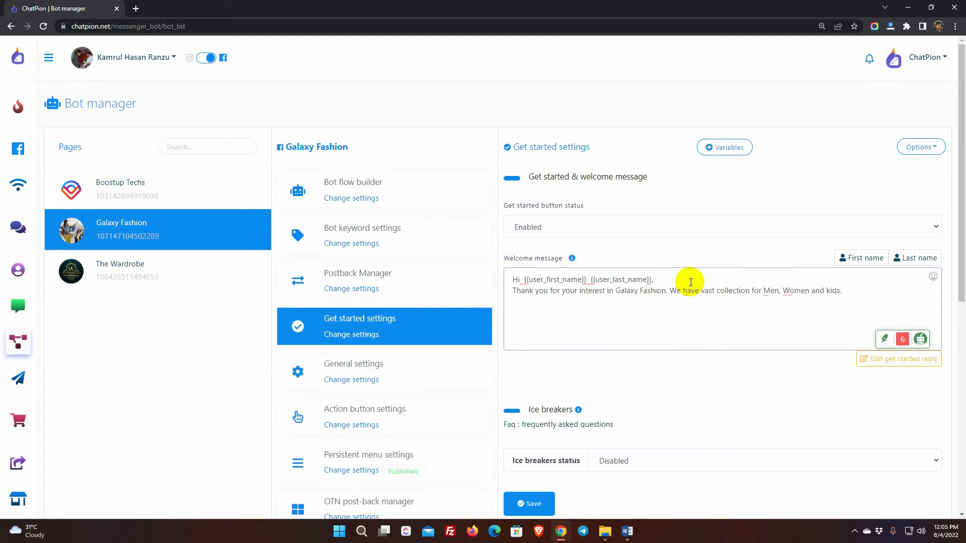
Step: Save the Galaxy Fashion get-started welcome message settings
scroll("down", 3)
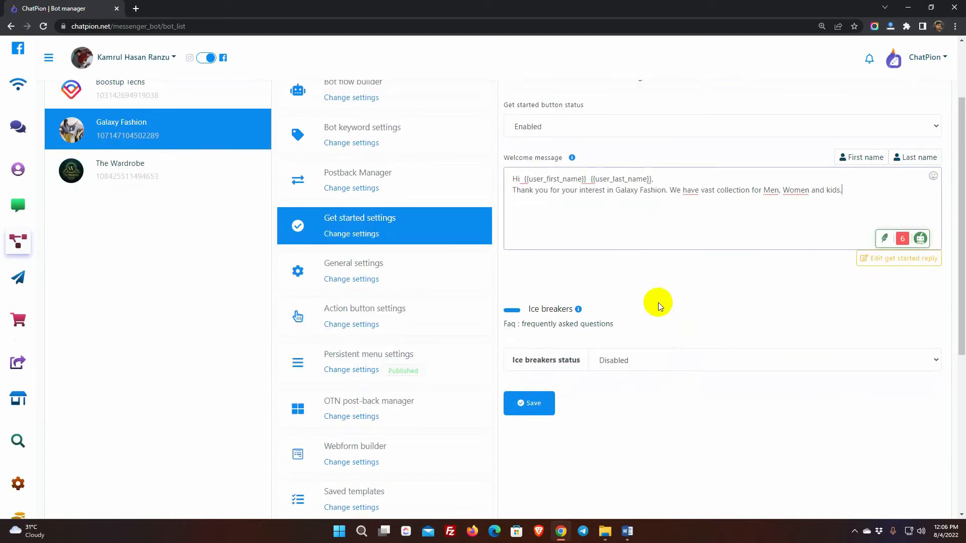
left_click(530, 402)
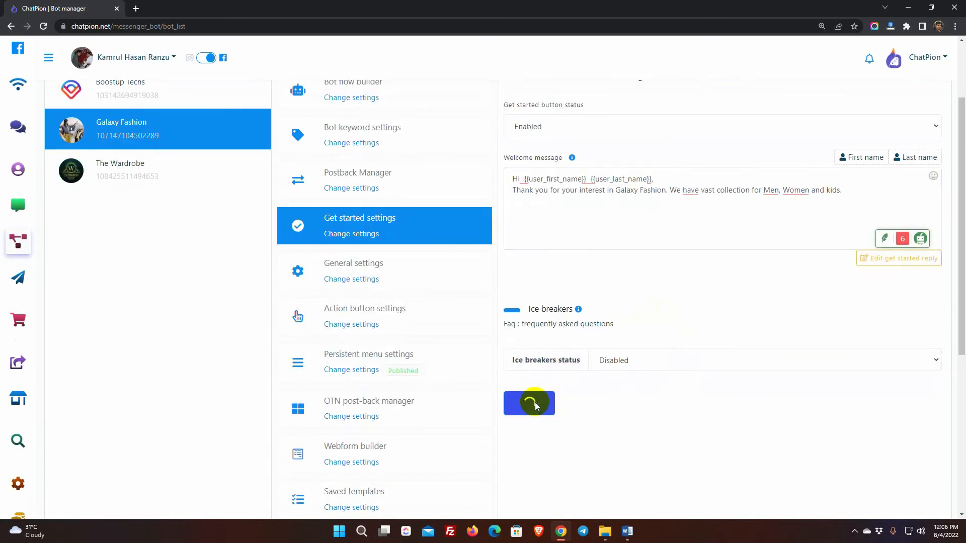
left_click(529, 402)
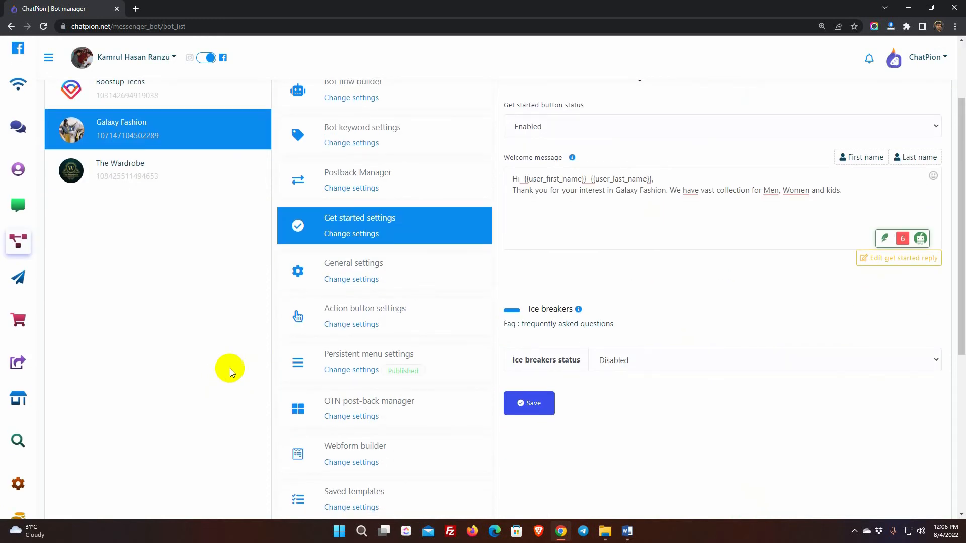
mouse_move(351, 324)
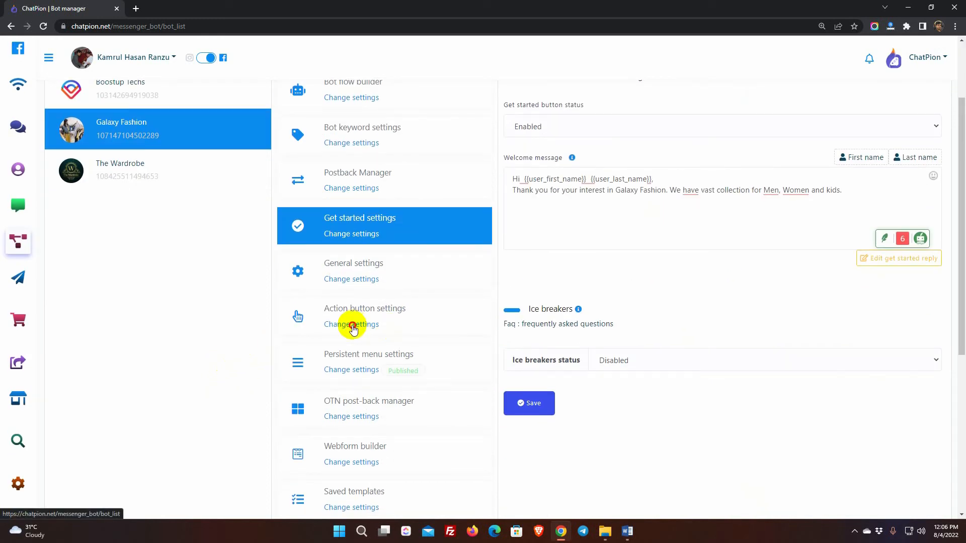
Step: Reword the Get Started flow's text reply to a Galaxy Fashion welcome asking users to choose below
left_click(351, 324)
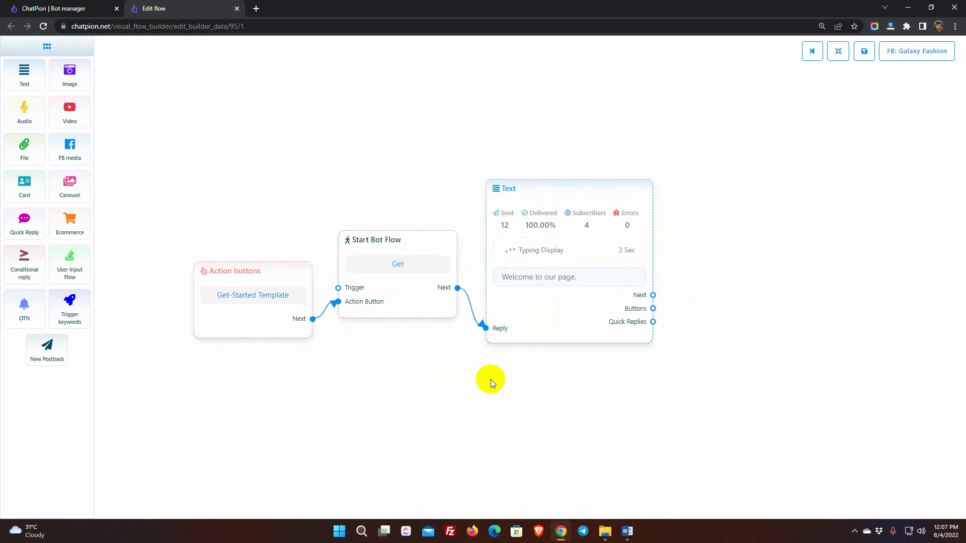
mouse_move(493, 381)
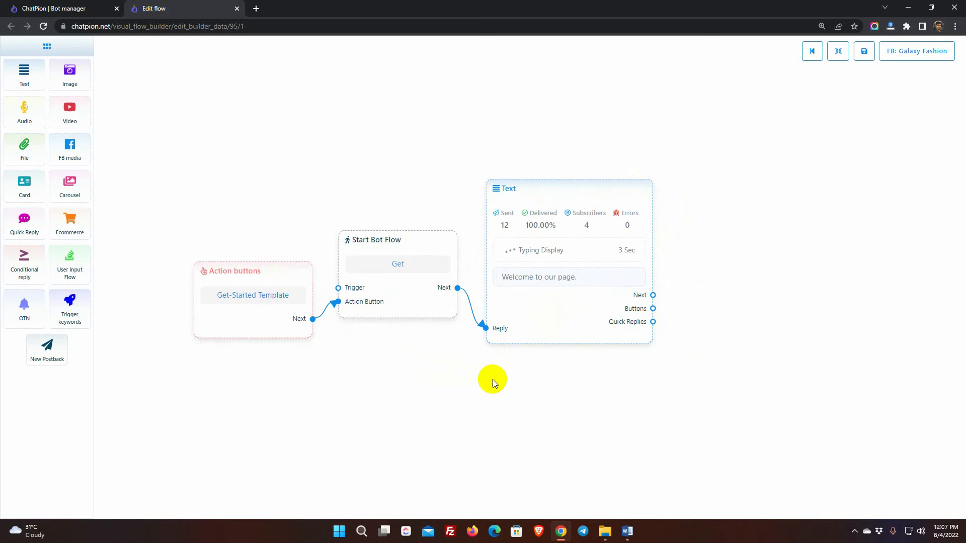
left_click(569, 278)
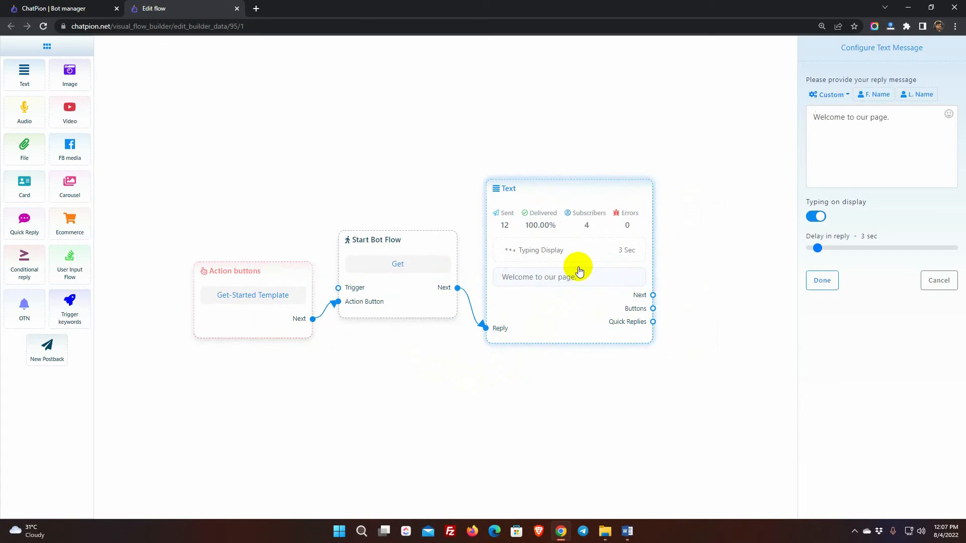
type("Welcome to Galaxy Fahsion. Please let us know what are you looking fo")
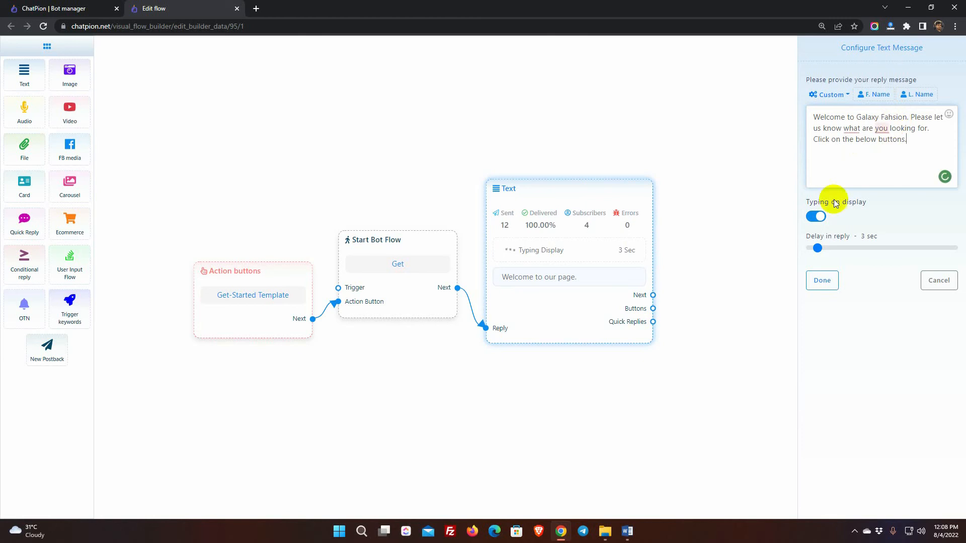
left_click(822, 280)
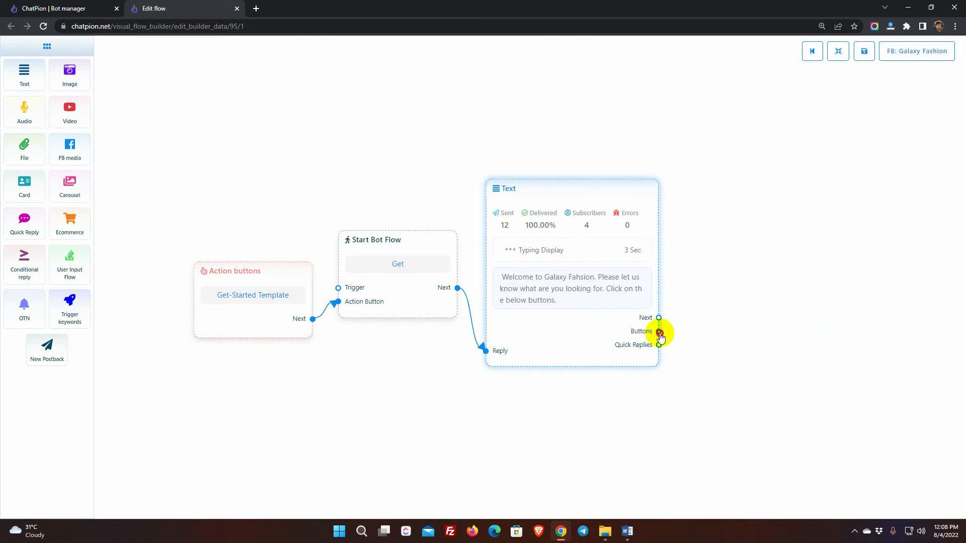
Step: Add Men's Fashion, Women Fashion and Kids Fashion buttons, each triggering a new postback
left_click(658, 332)
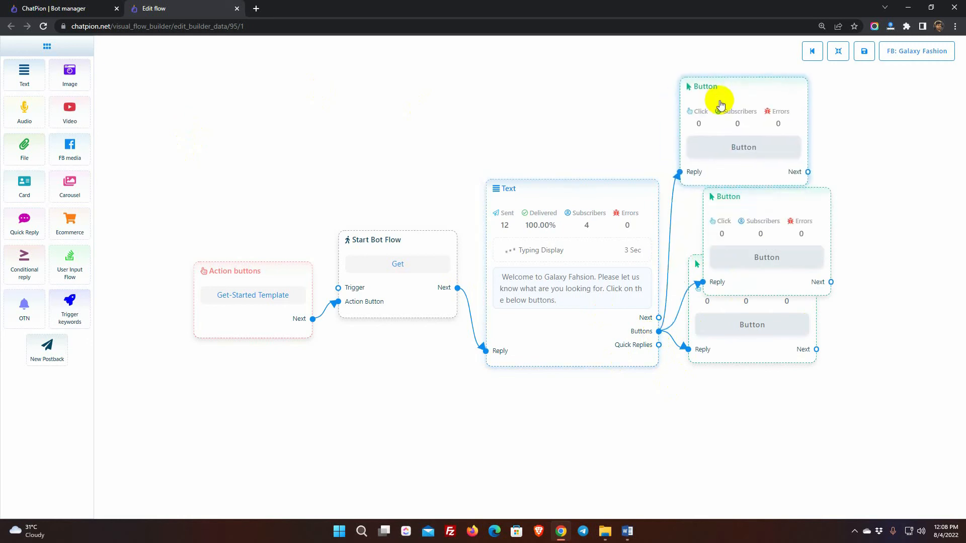
left_click(744, 147)
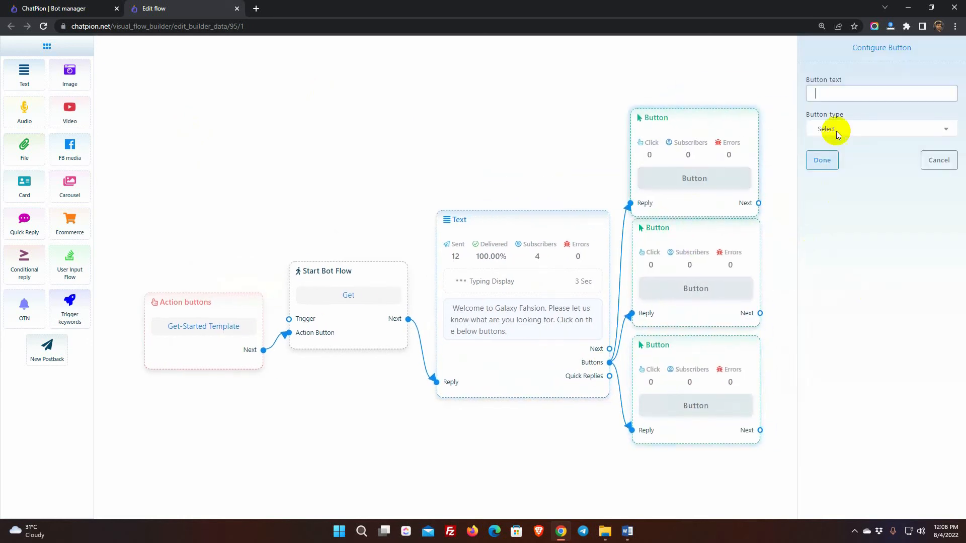
type("Men's a")
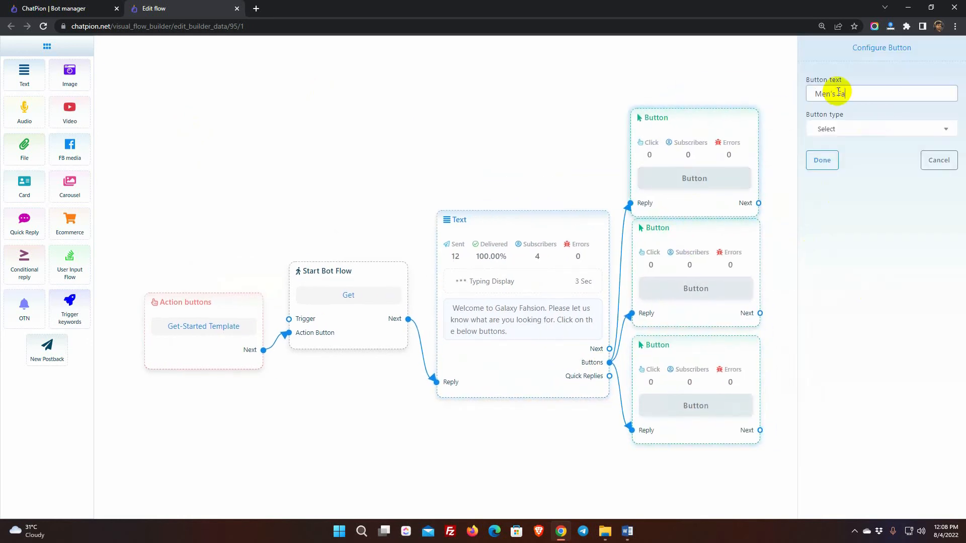
left_click(881, 129)
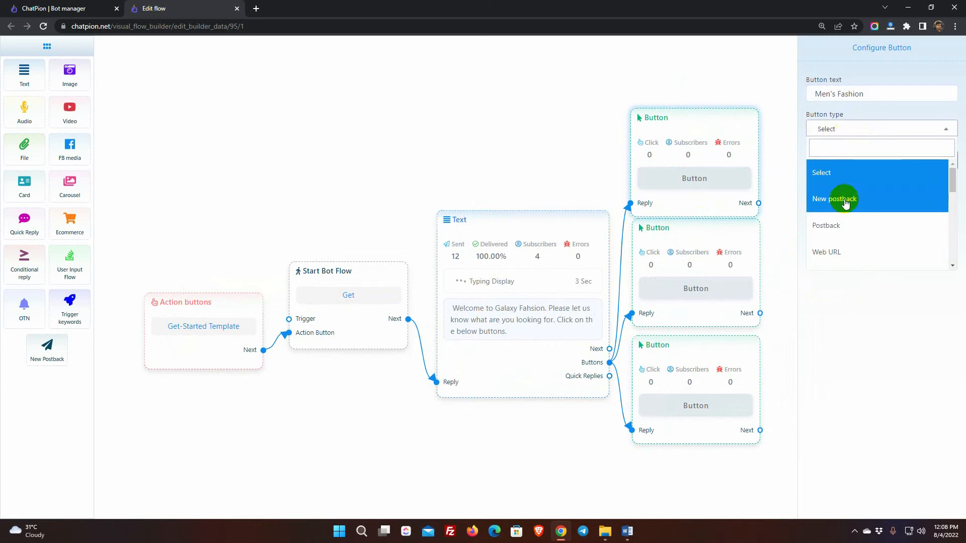
left_click(834, 199)
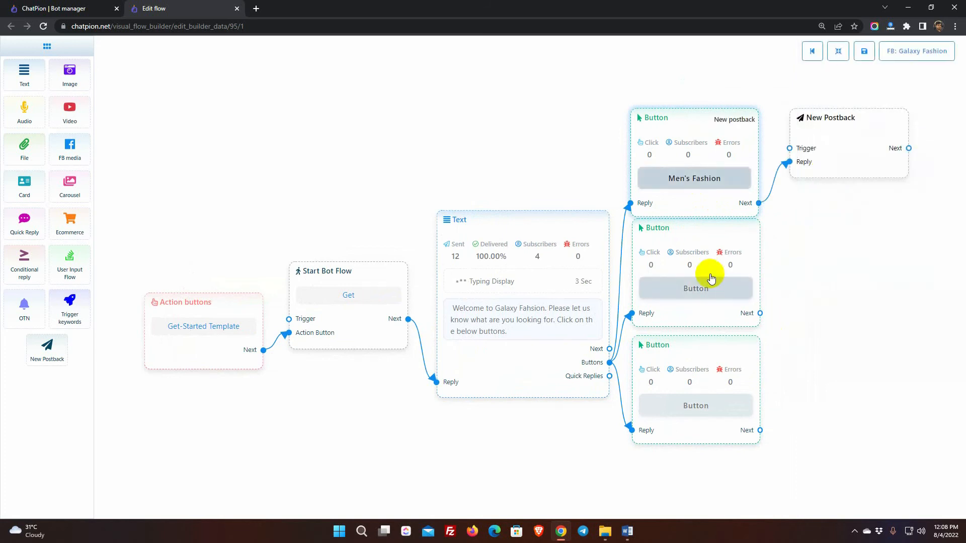
left_click(696, 288)
type("Kids Fa")
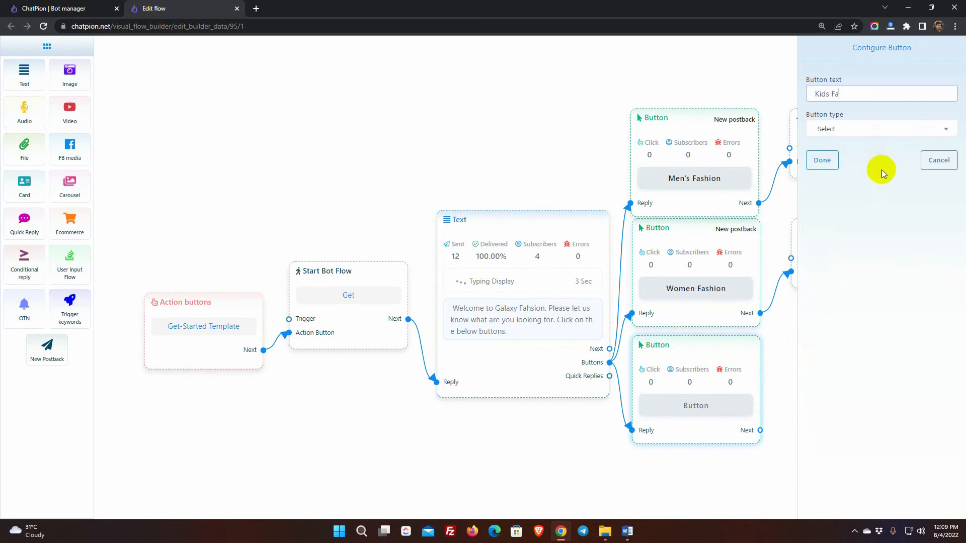
left_click(822, 160)
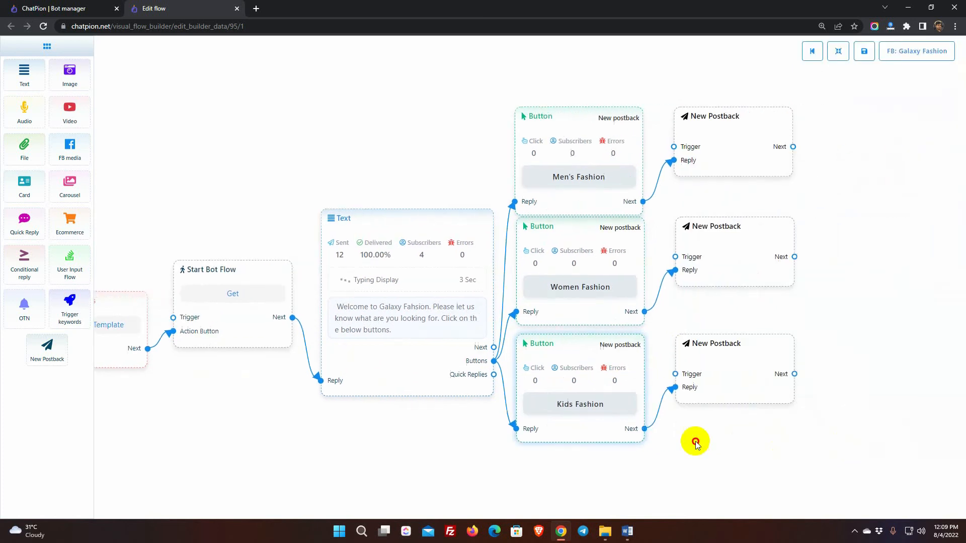
Step: Title the three postbacks Men's Fashion, Women's Fashion and Kids Fashion
left_click(696, 442)
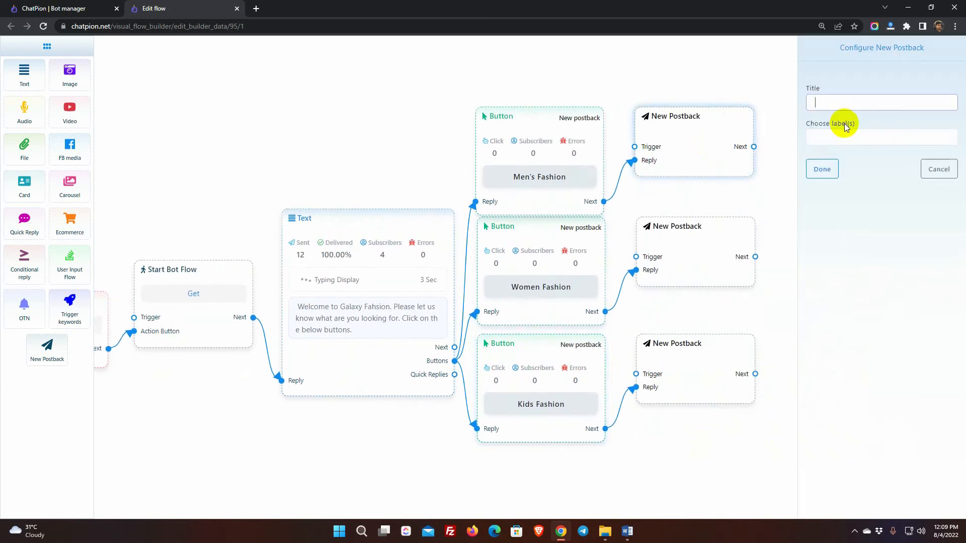
type("Men's")
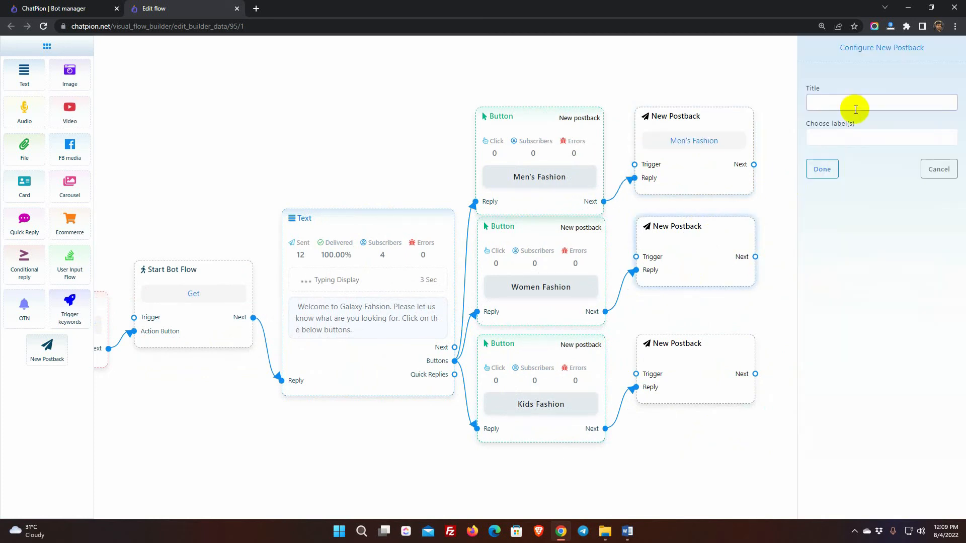
left_click(822, 169)
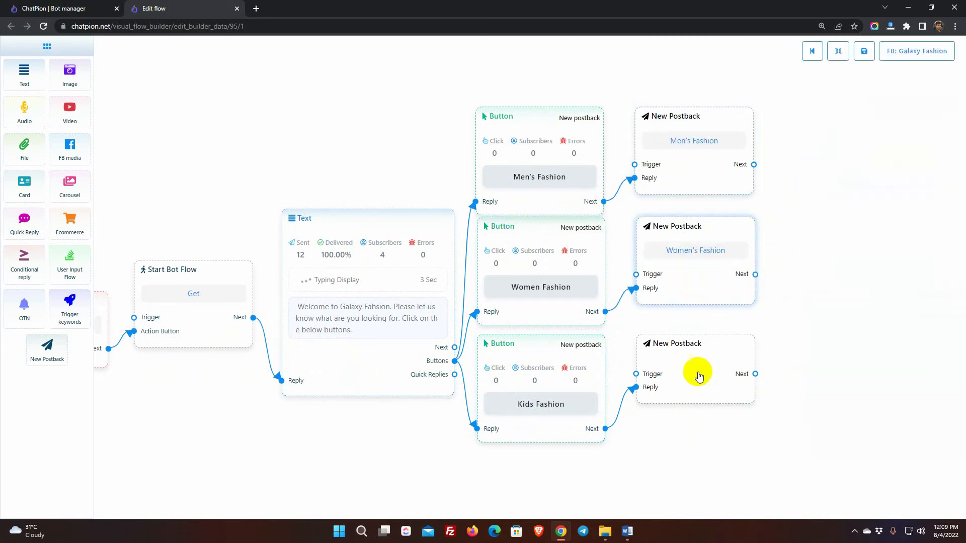
left_click(694, 363)
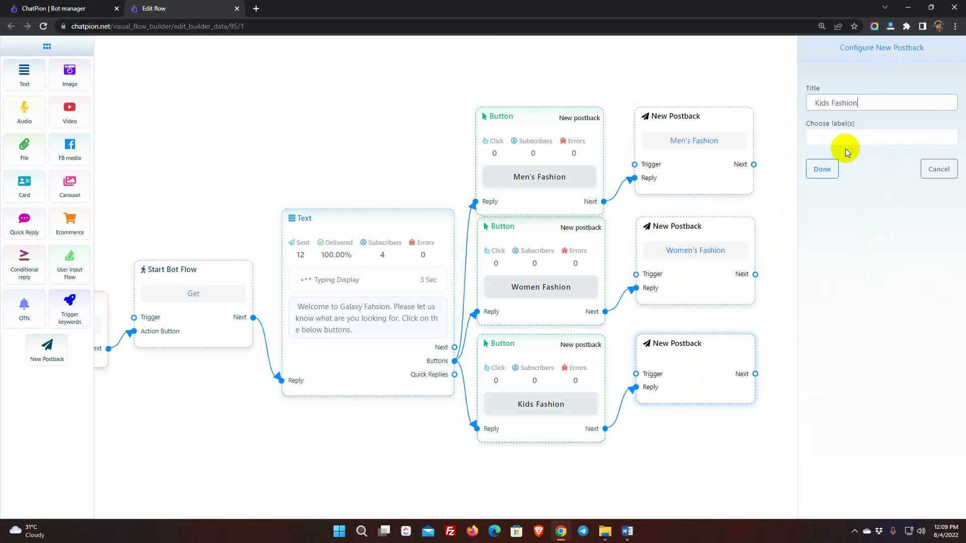
left_click(822, 169)
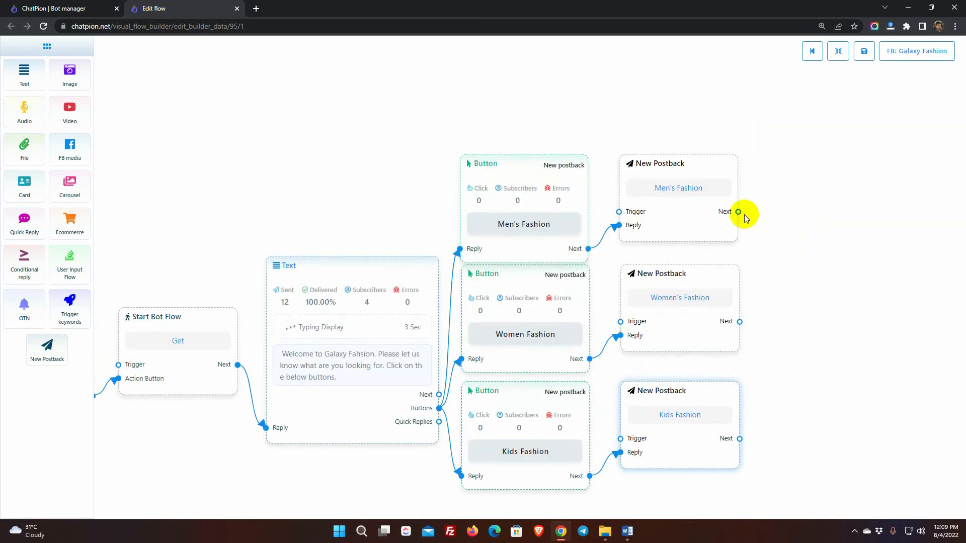
Step: Attach image replies to the postbacks with patterned shirt, teal dress and red kids dress photos
left_click(738, 212)
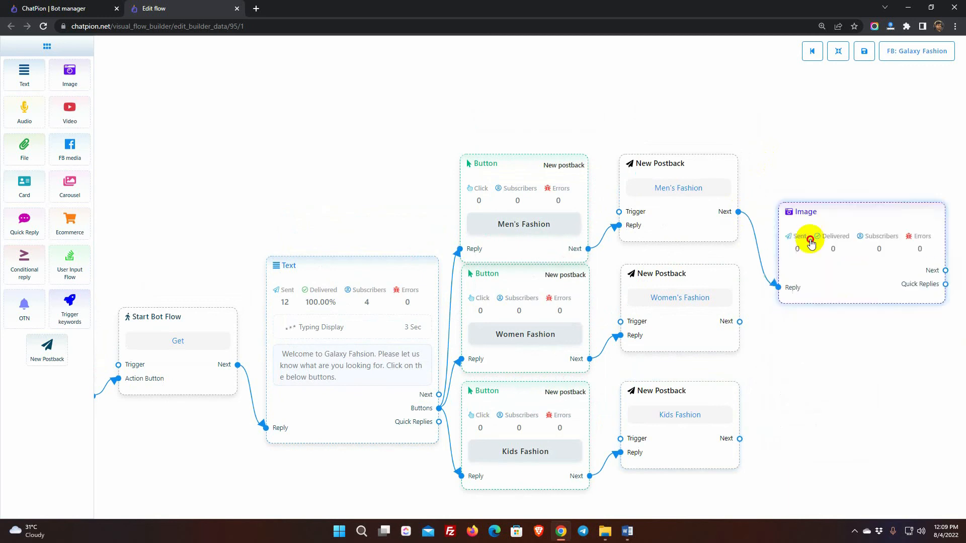
left_click_drag(810, 241, 849, 402)
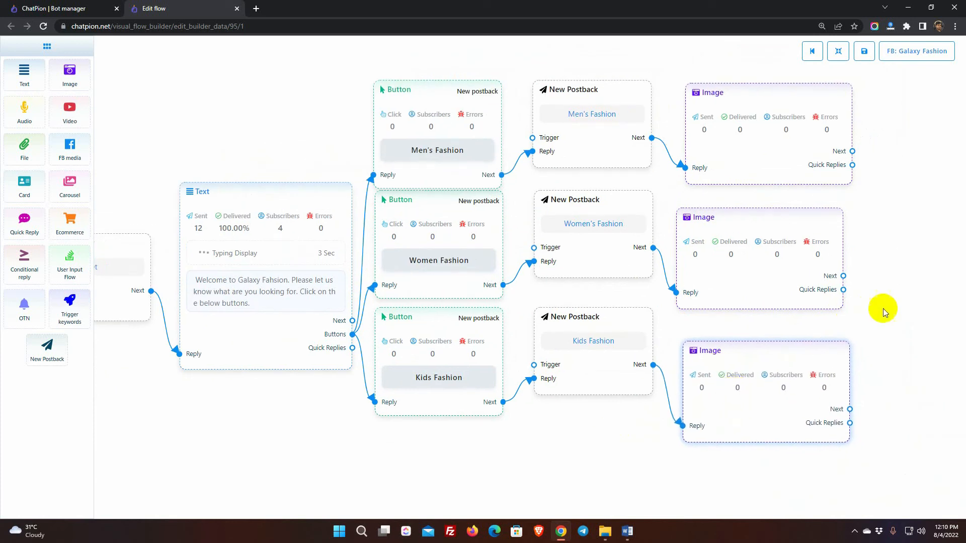
left_click(708, 92)
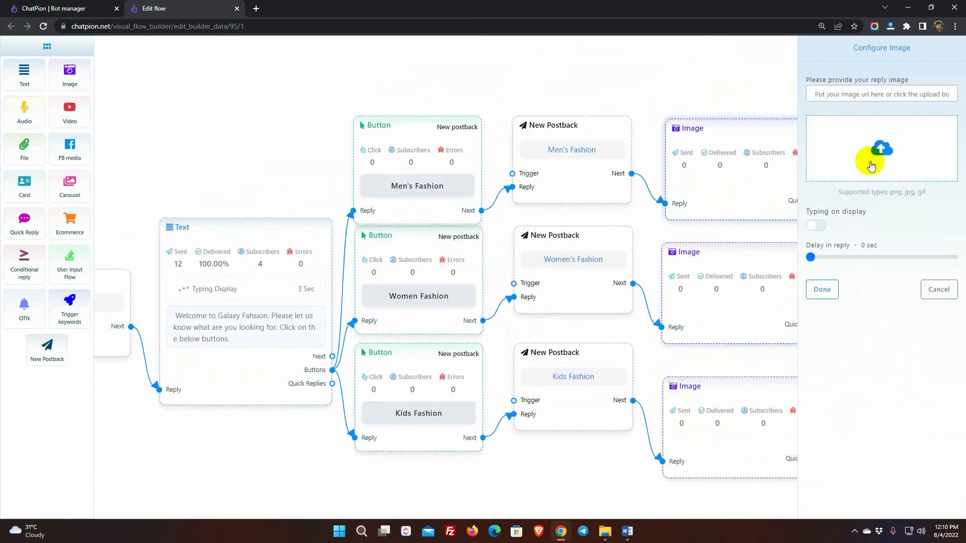
left_click(882, 147)
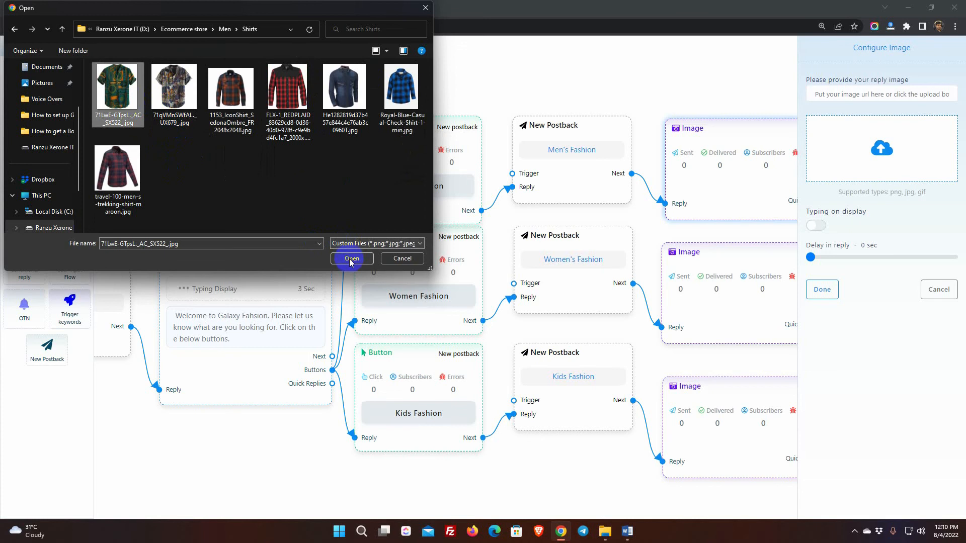
left_click(351, 259)
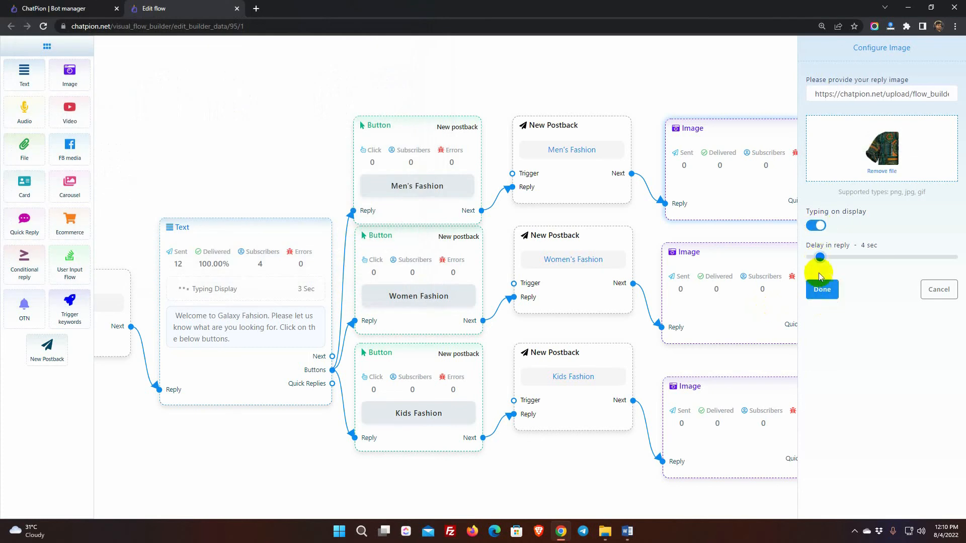
left_click(822, 289)
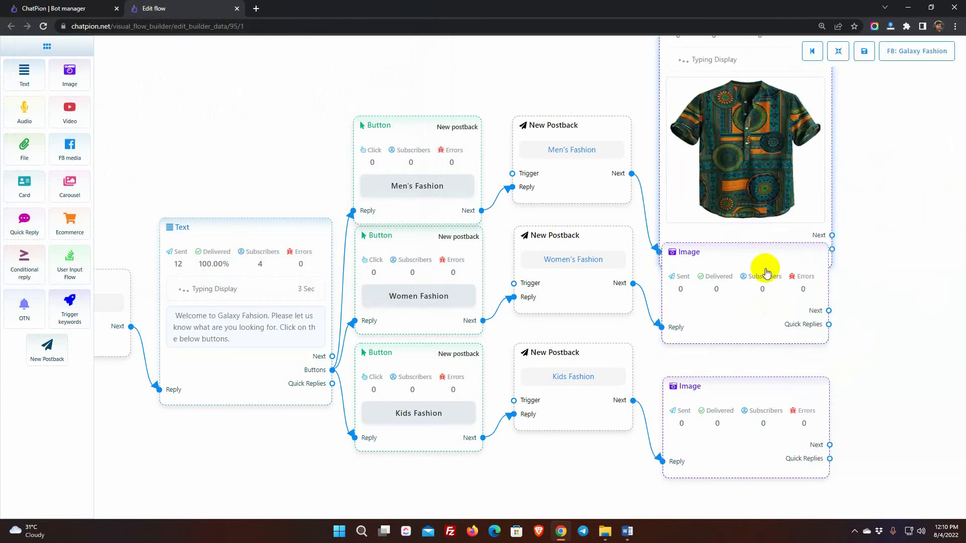
left_click(684, 251)
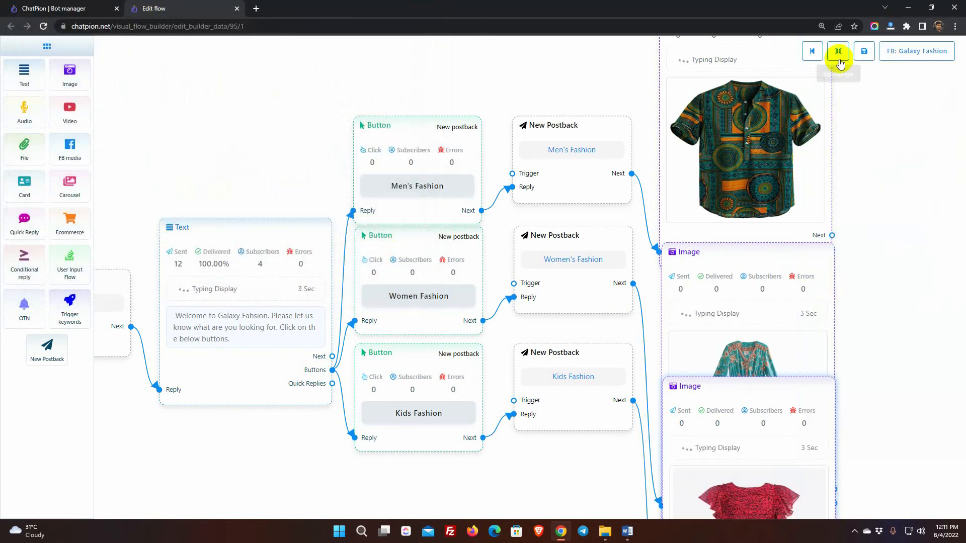
Step: End each branch with a store product reply (Kids Tops, Tops for Women, T-shirt) with Buy Now, and save
left_click(838, 51)
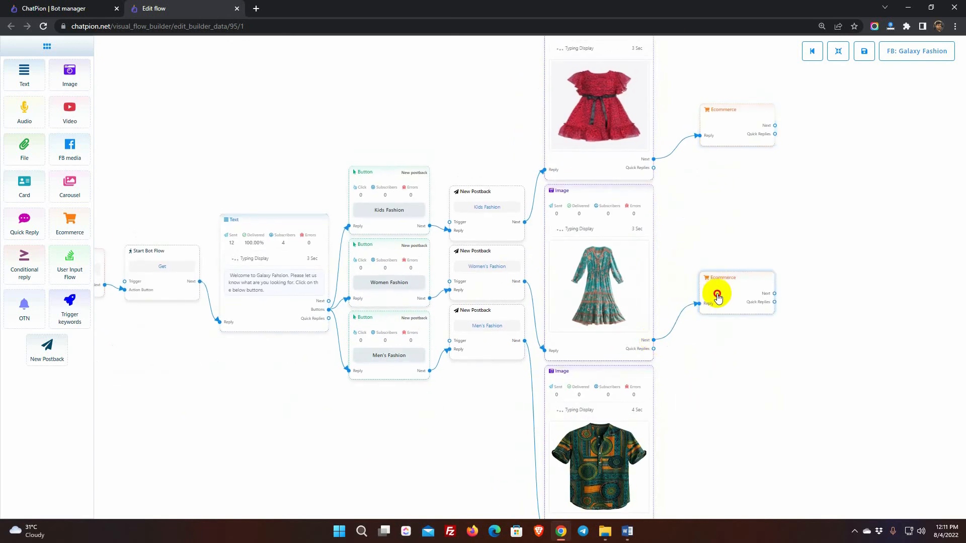
left_click_drag(717, 298, 725, 377)
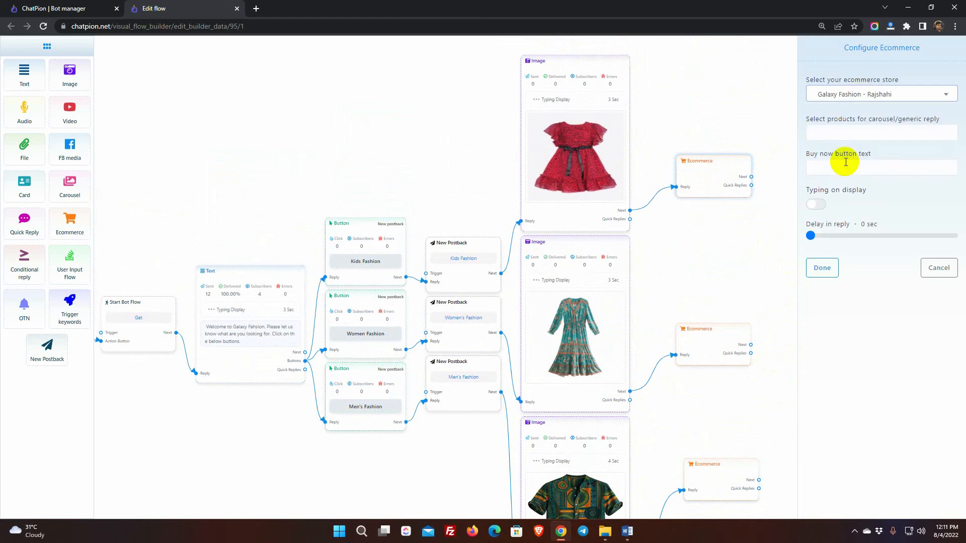
left_click(882, 133)
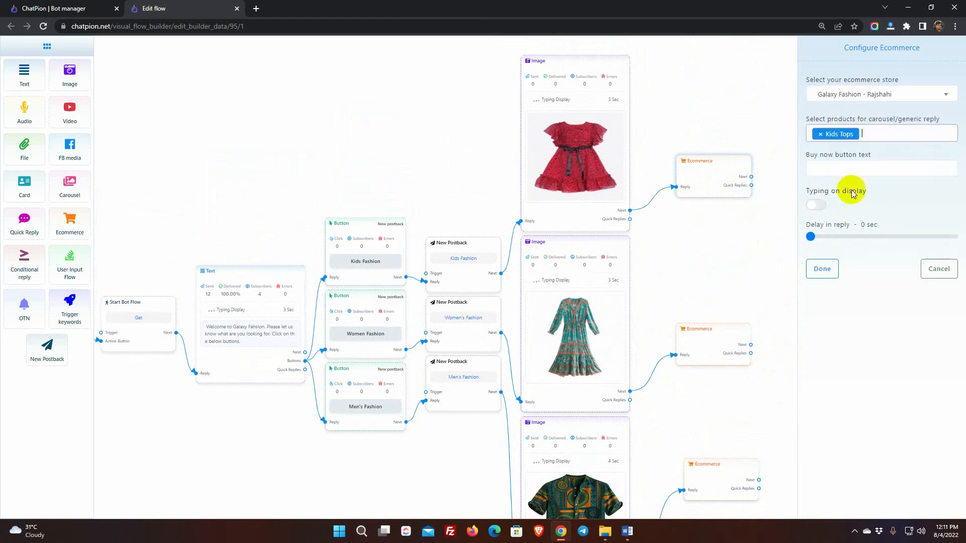
type("Buy Now")
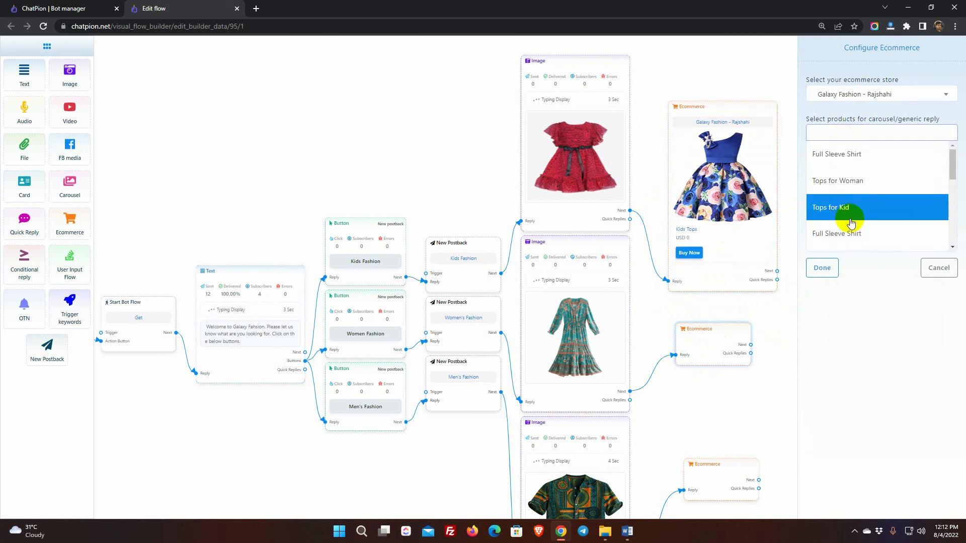
left_click(822, 268)
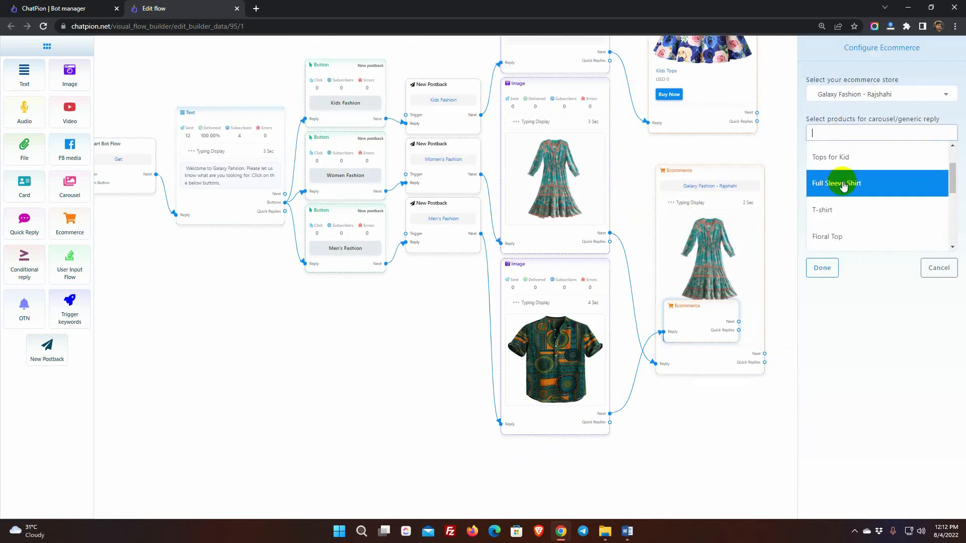
left_click(843, 183)
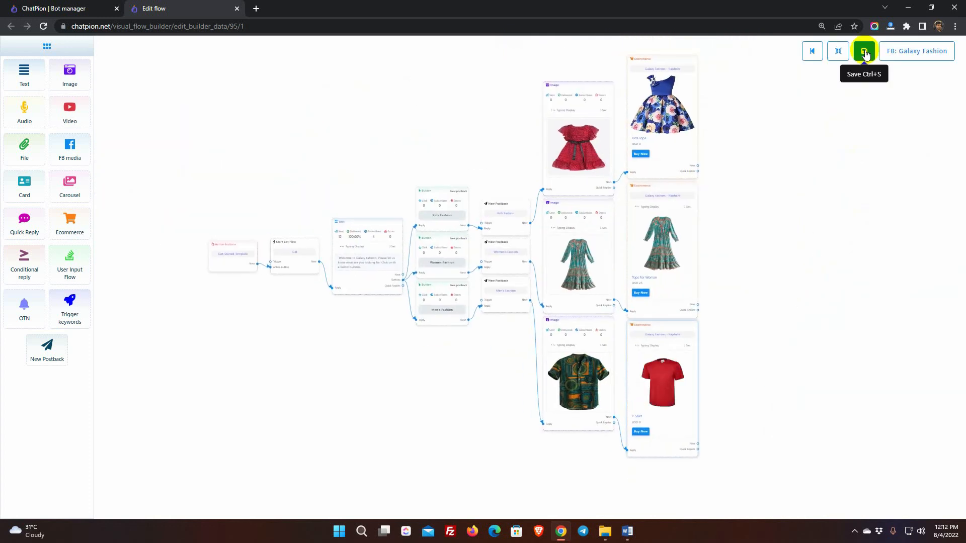
mouse_move(916, 54)
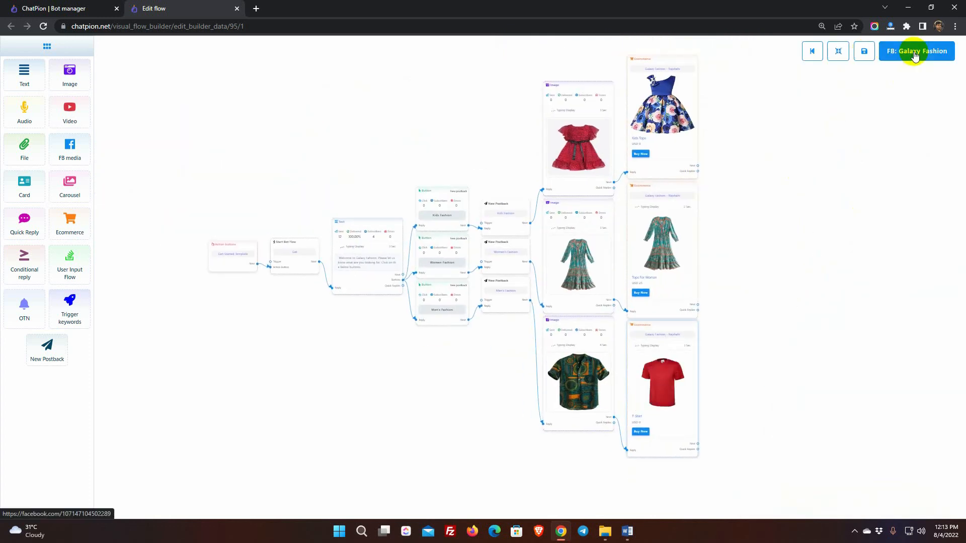
Step: Test the bot in the page's Messenger chat: Get started, buy a T-shirt and receive the order confirmation
left_click(916, 51)
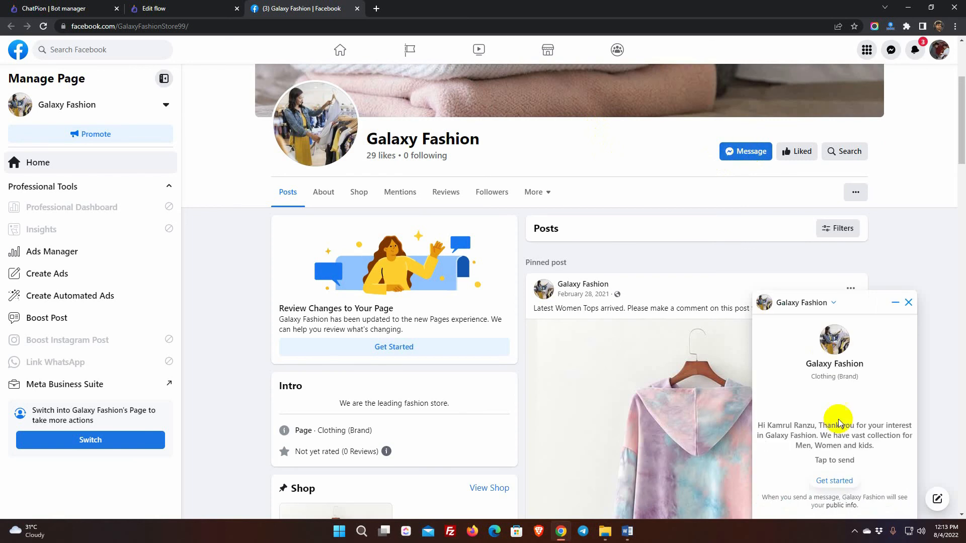
mouse_move(885, 451)
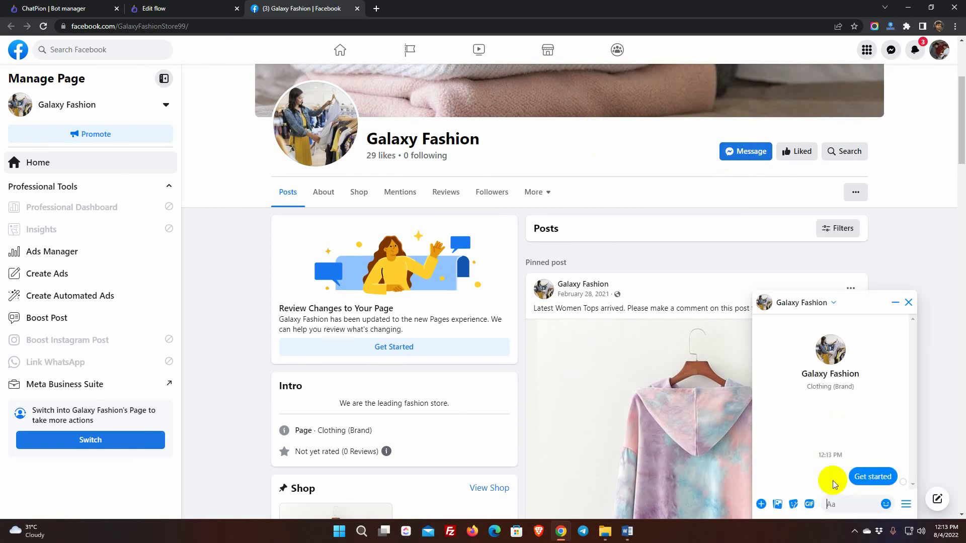
left_click(872, 476)
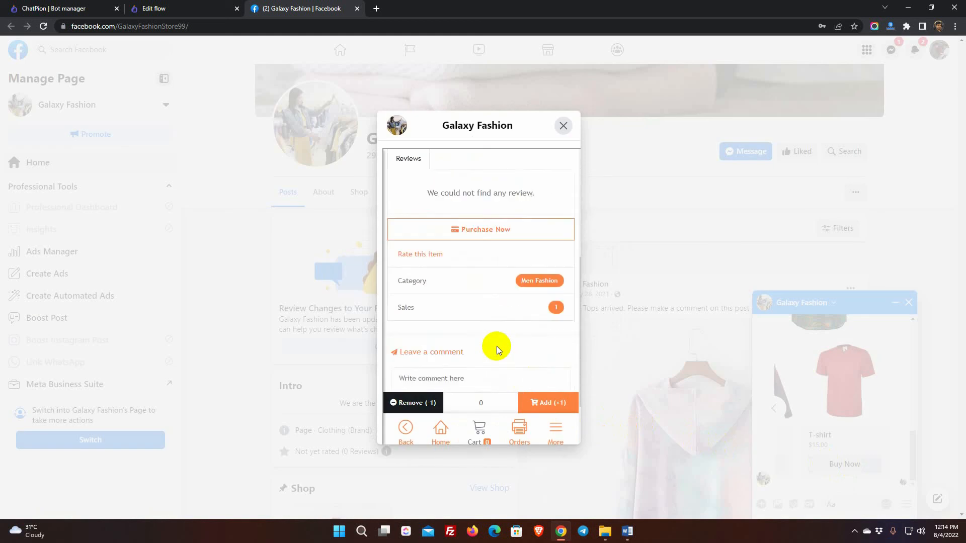
left_click(481, 230)
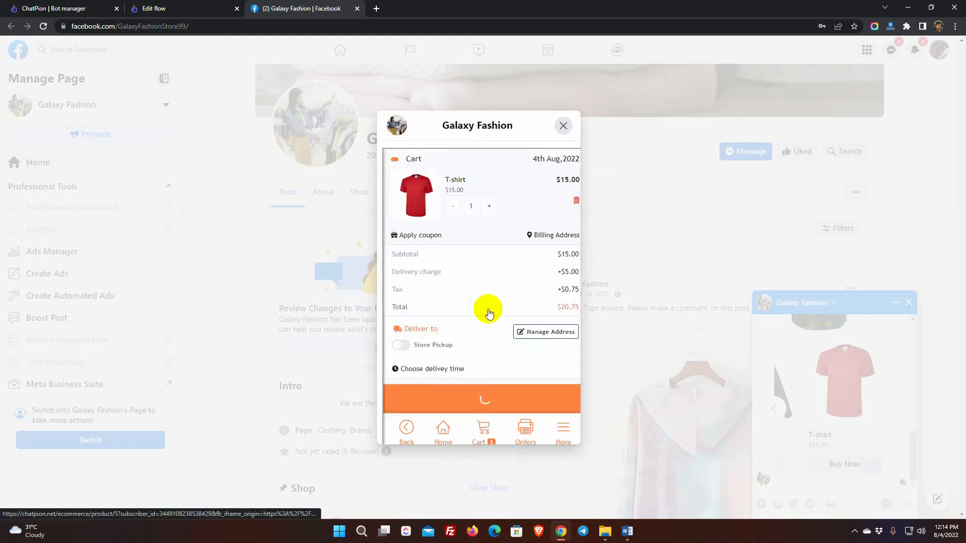
left_click(484, 398)
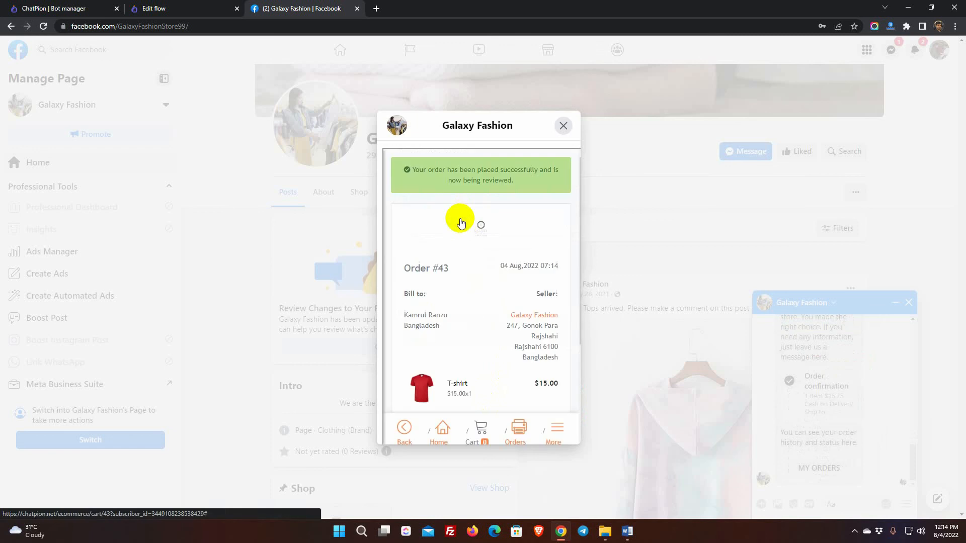
left_click(564, 126)
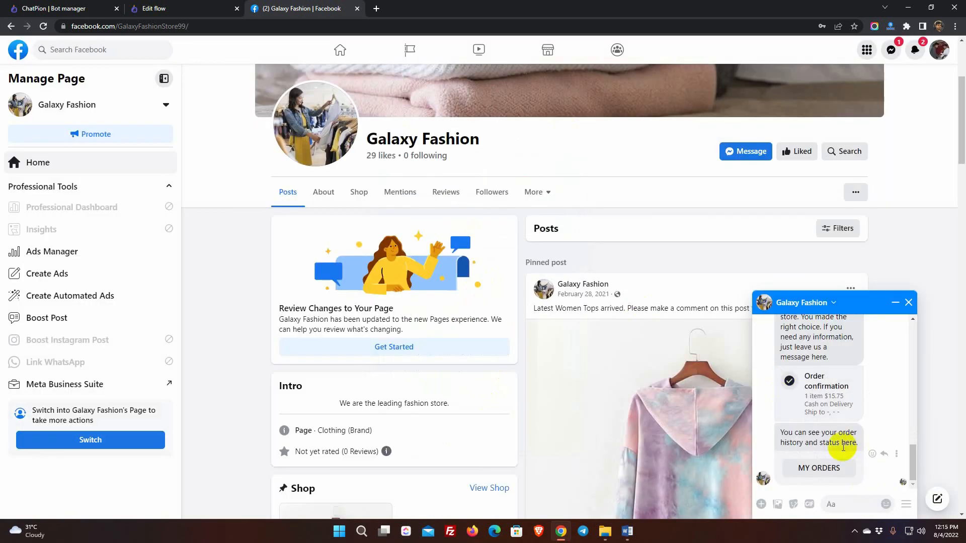